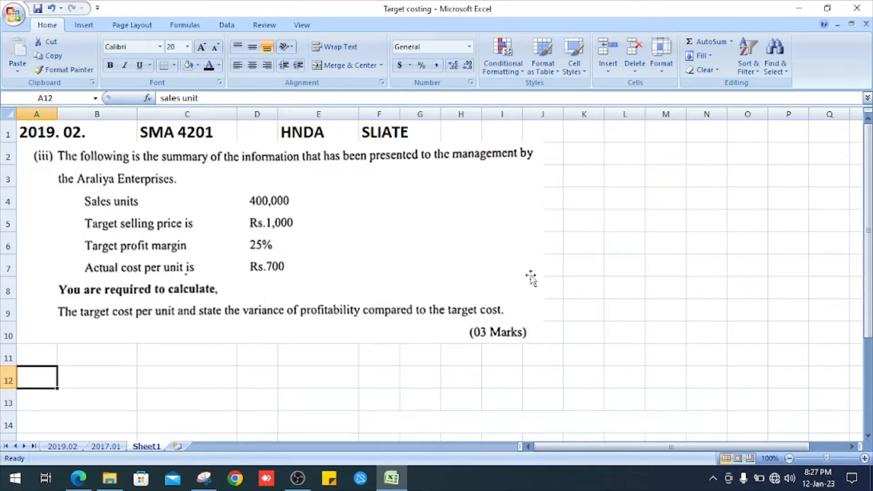
mouse_move(243, 377)
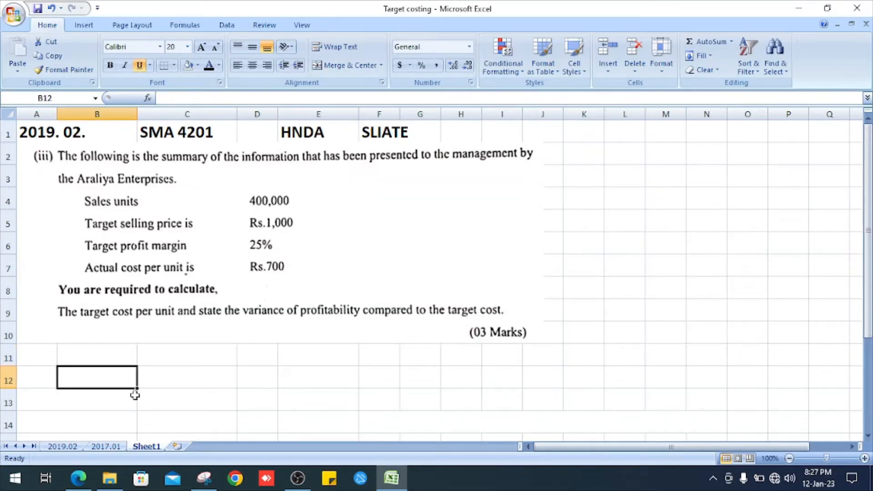
Enter the 'sales unit' row with 400,000.00 and the selling price row with 1,000
click(318, 357)
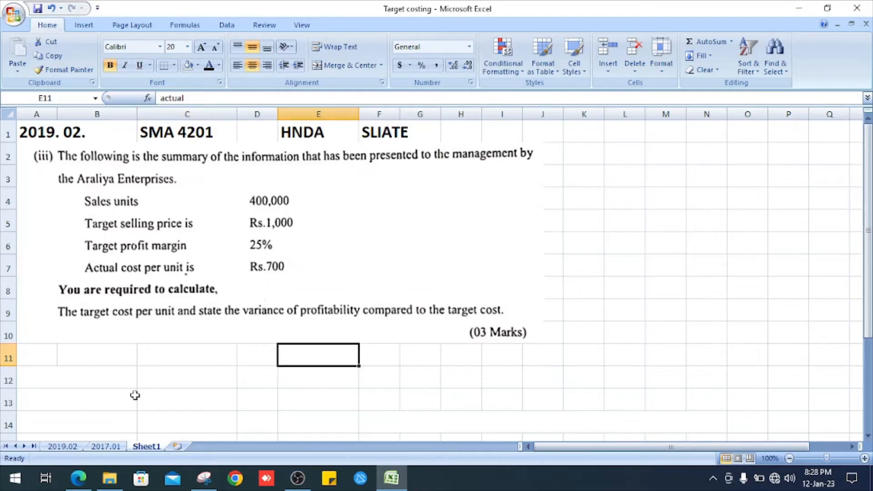
mouse_move(294, 211)
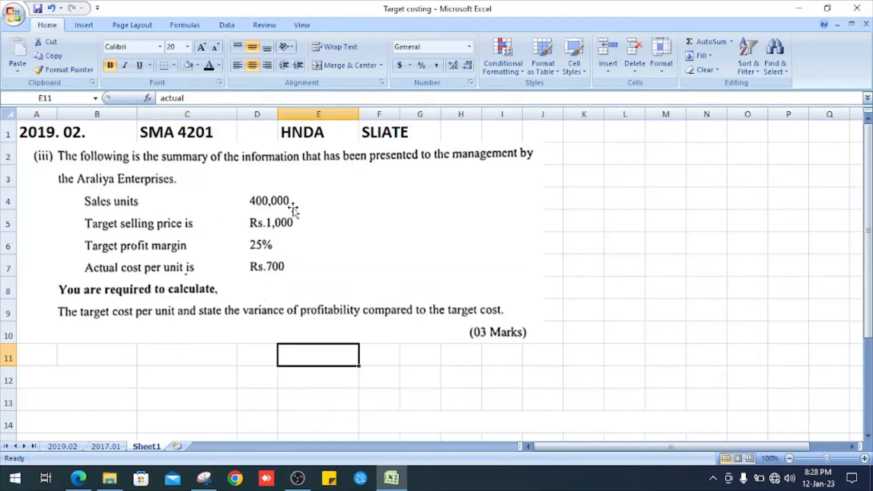
mouse_move(73, 416)
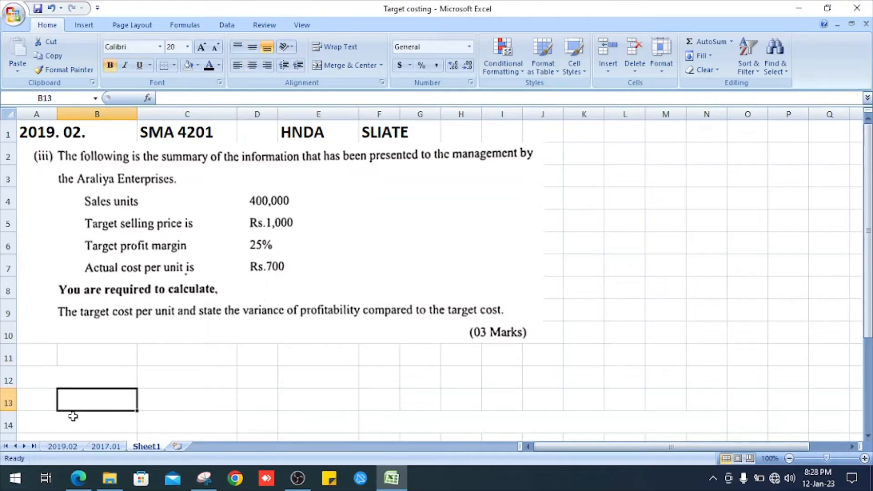
click(36, 380)
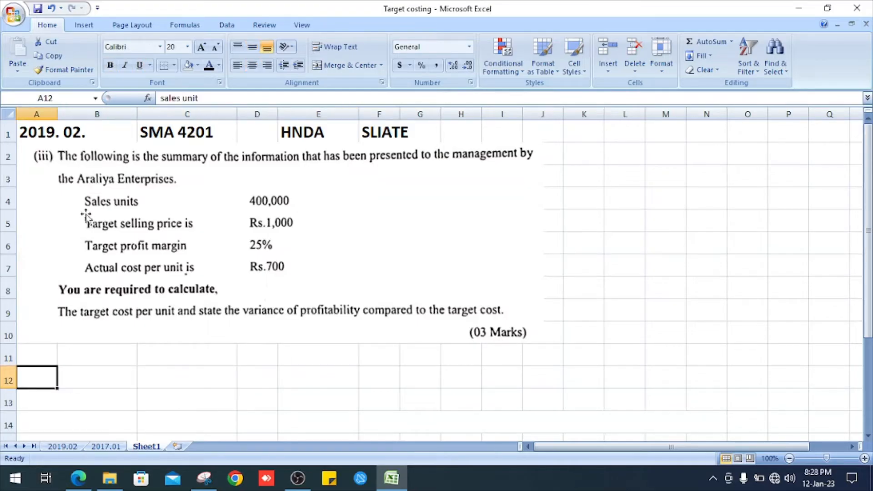
text(sales unit)
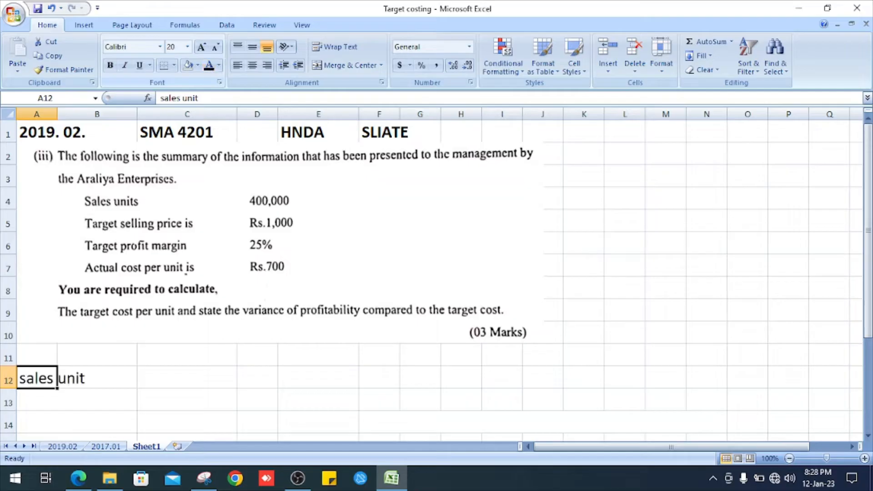
click(186, 378)
text(400000)
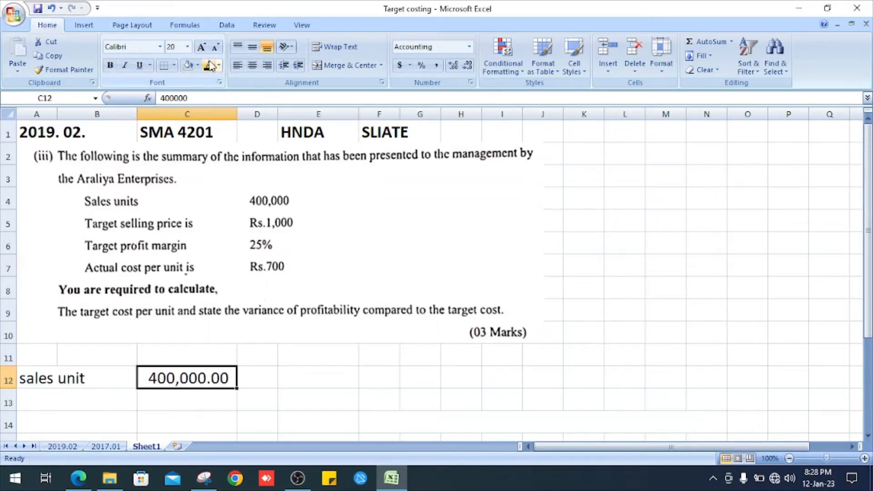
click(97, 378)
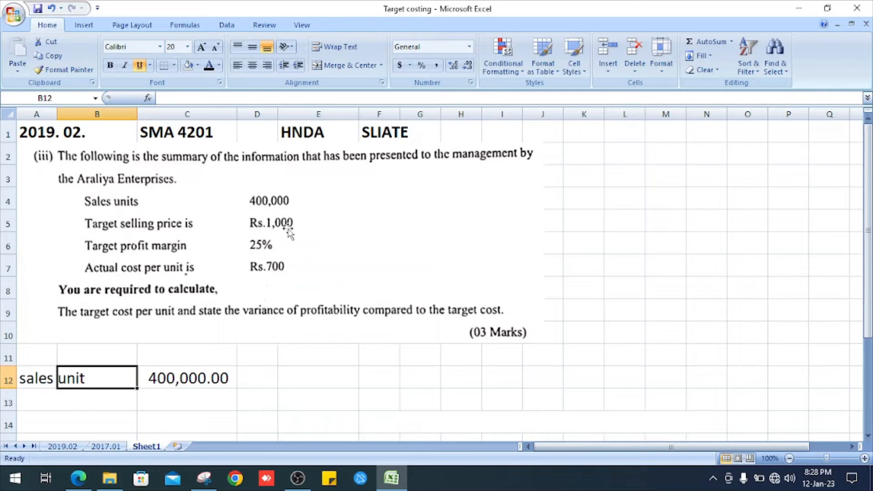
click(187, 400)
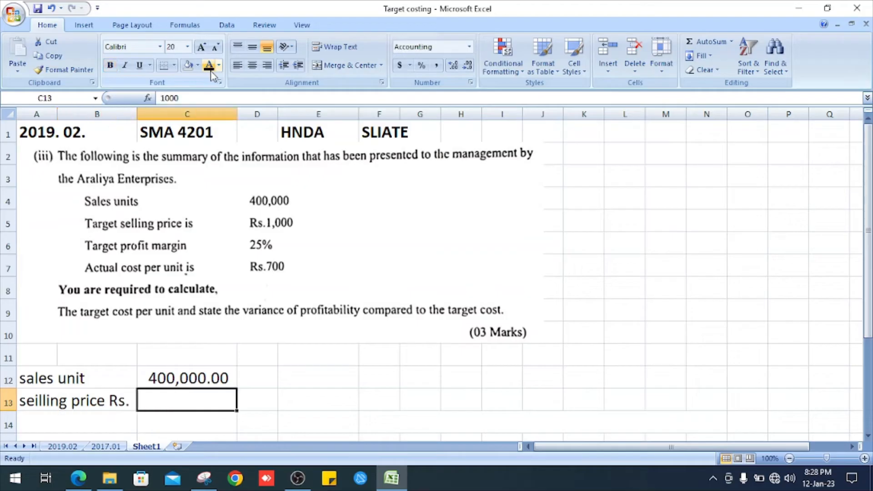
text(1000)
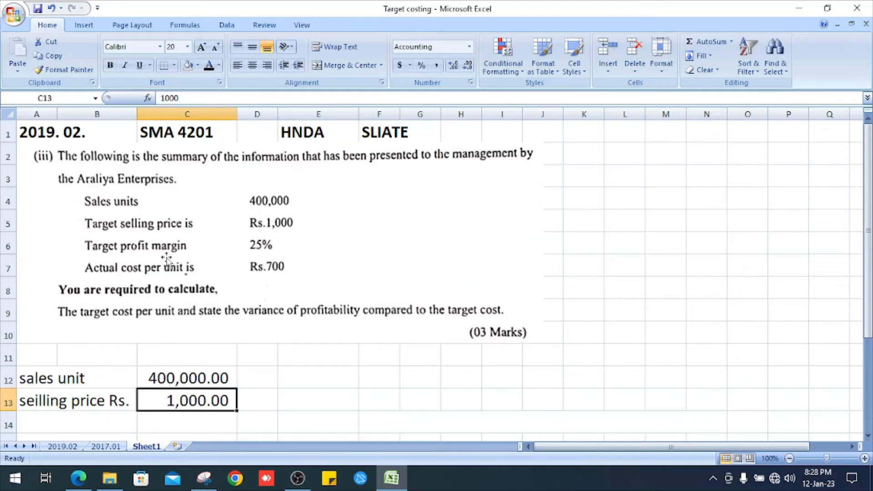
mouse_move(248, 262)
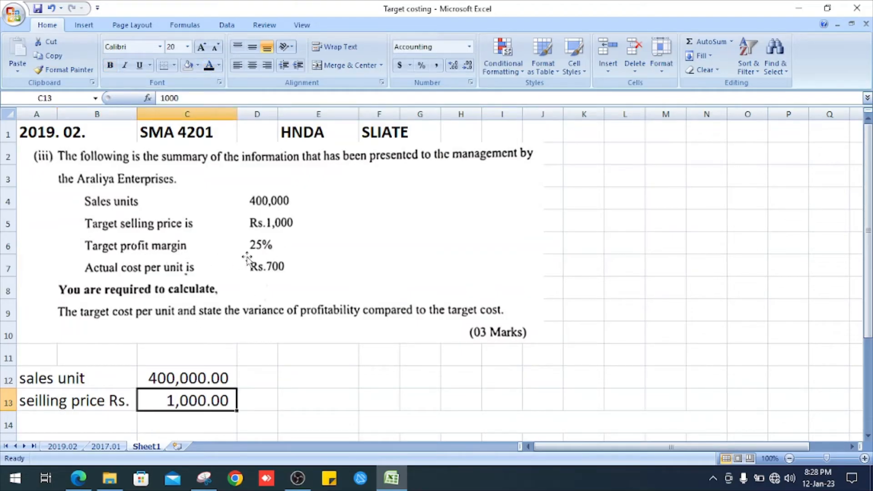
Type the Target(25%) heading above the target figures in C11
click(187, 355)
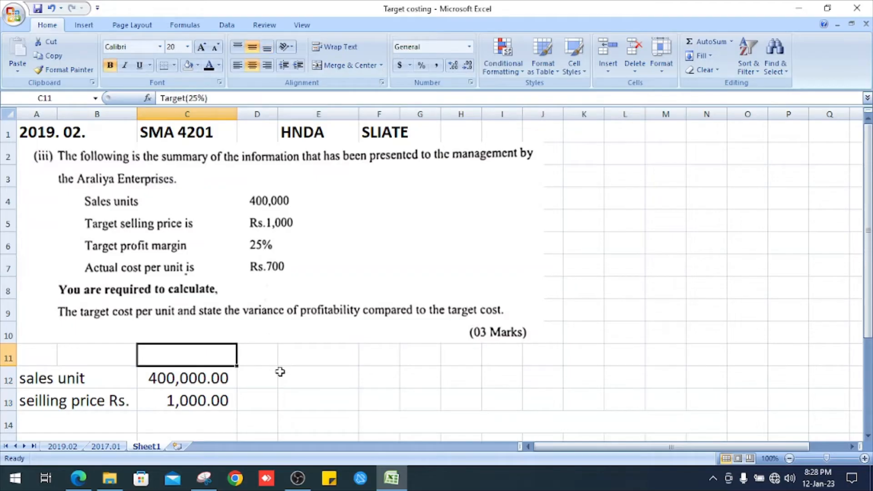
text(Target(25%))
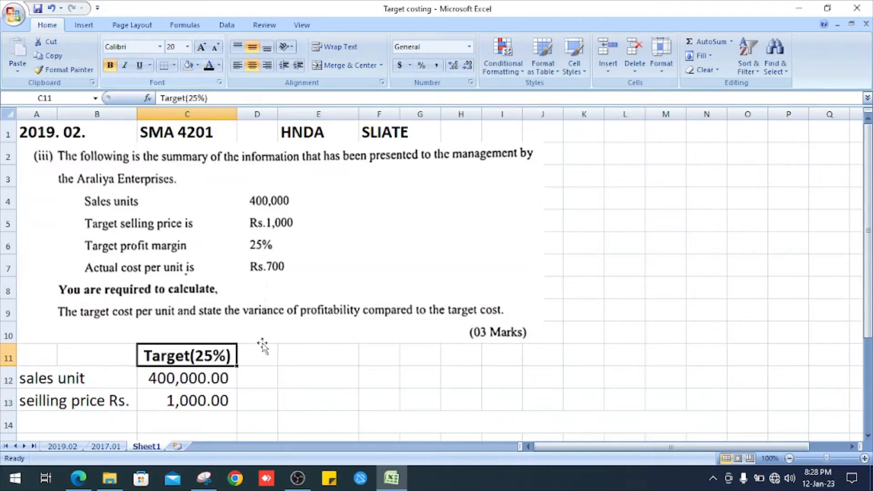
mouse_move(119, 423)
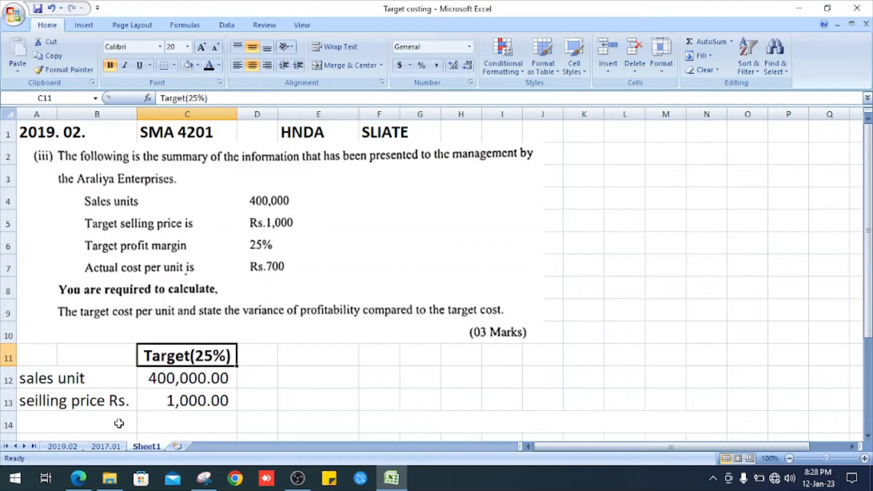
click(96, 425)
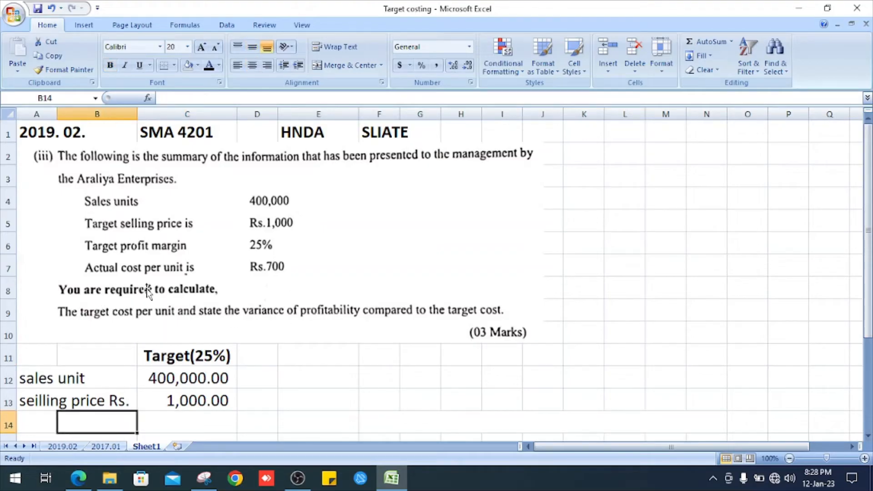
scroll(down, 3)
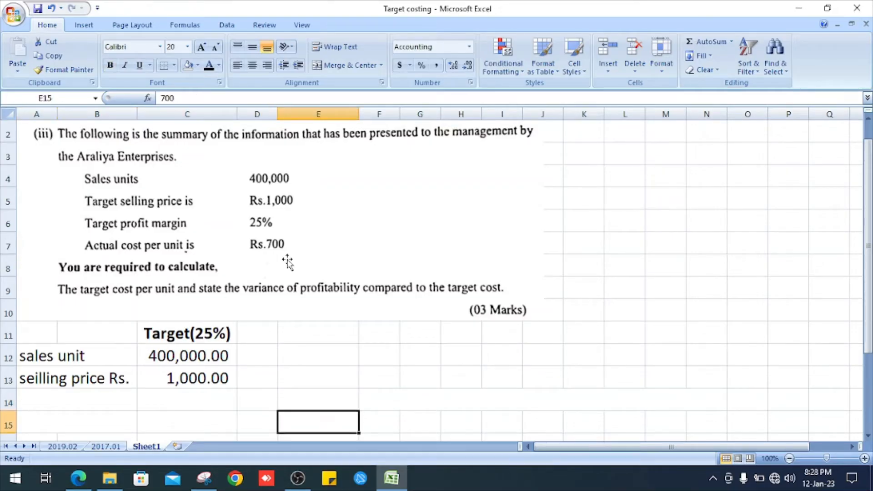
mouse_move(209, 66)
text(profit Rs.)
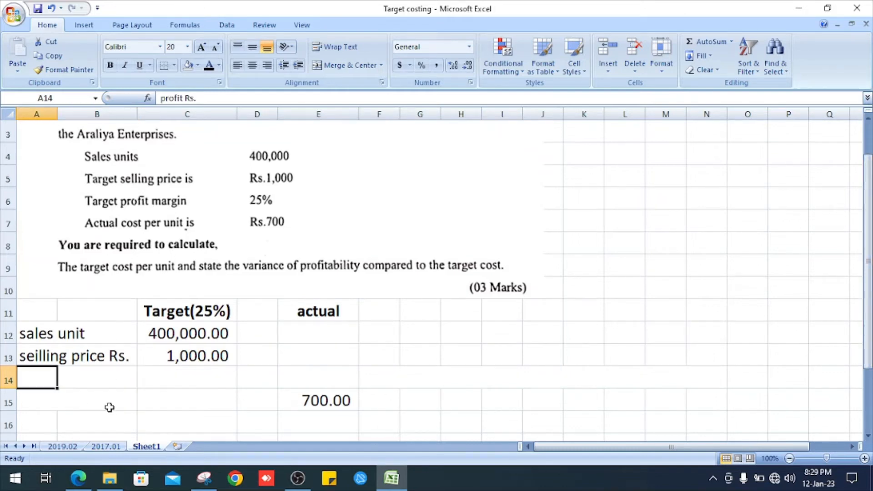
Label the 'profit Rs.' and 'cost Rs.' rows and fill target profit 250 and cost 750
click(187, 378)
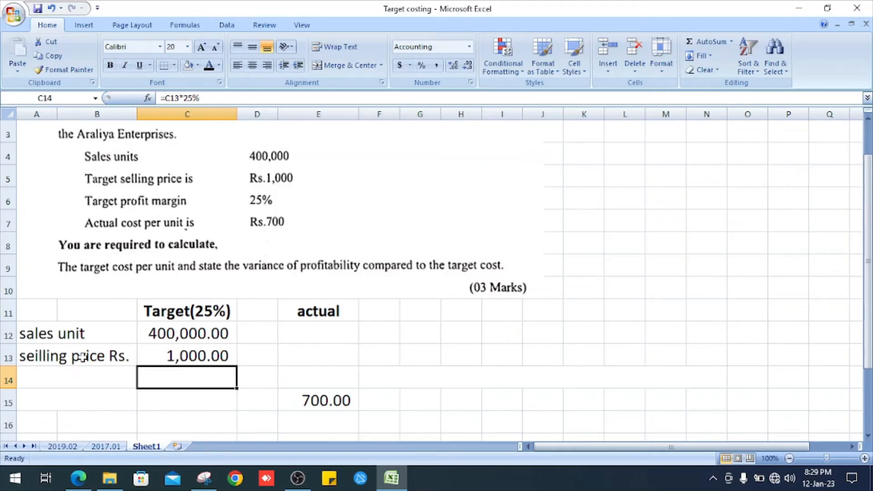
click(97, 379)
text(profit Rs.)
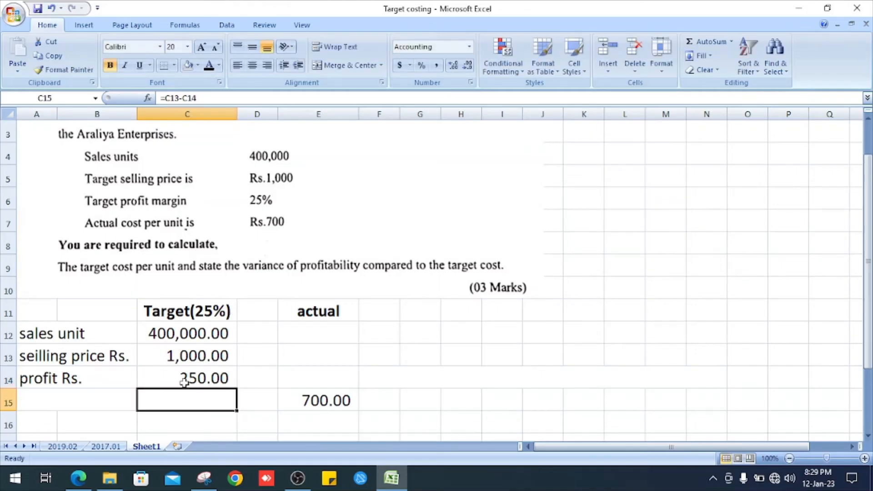
mouse_move(221, 390)
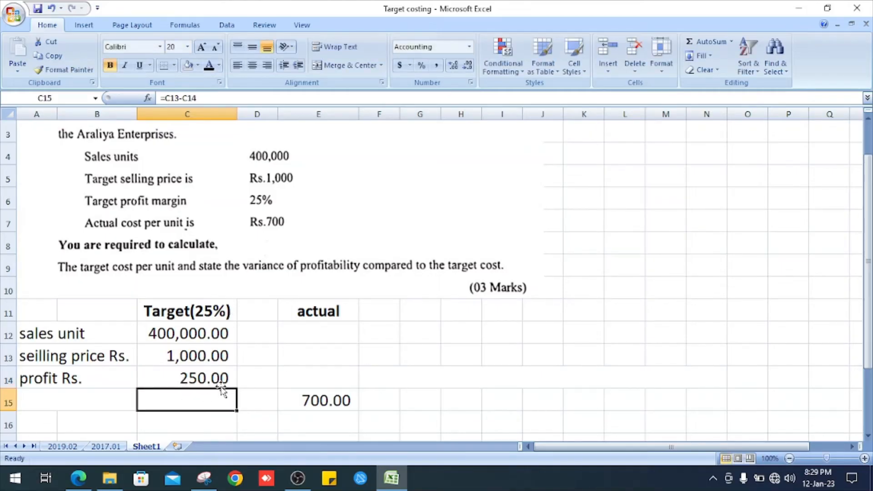
mouse_move(206, 385)
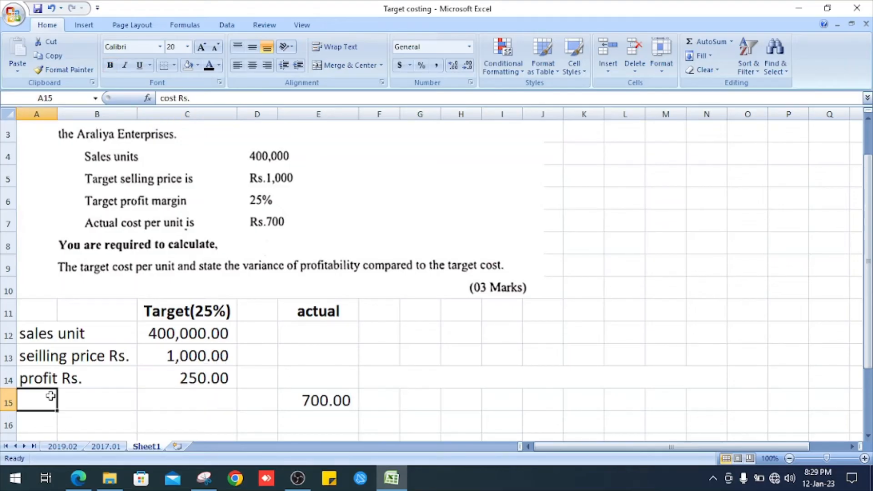
text(cost Rs.)
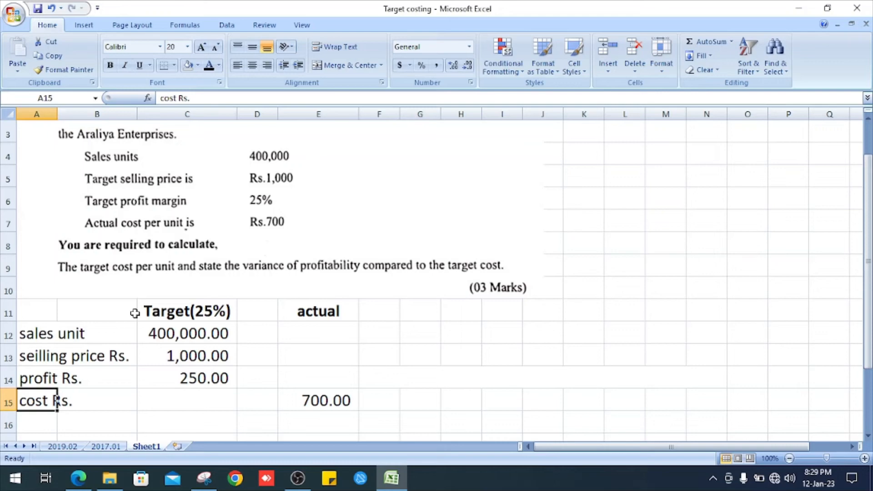
click(187, 400)
text(750)
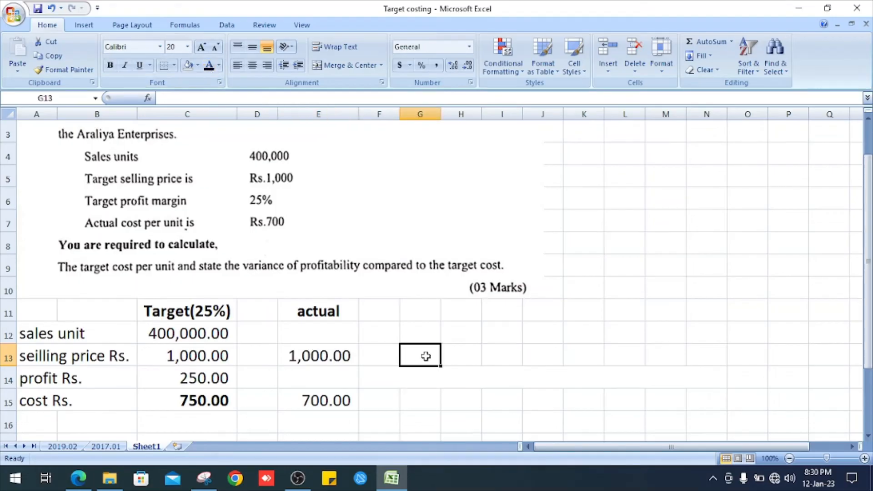
mouse_move(250, 338)
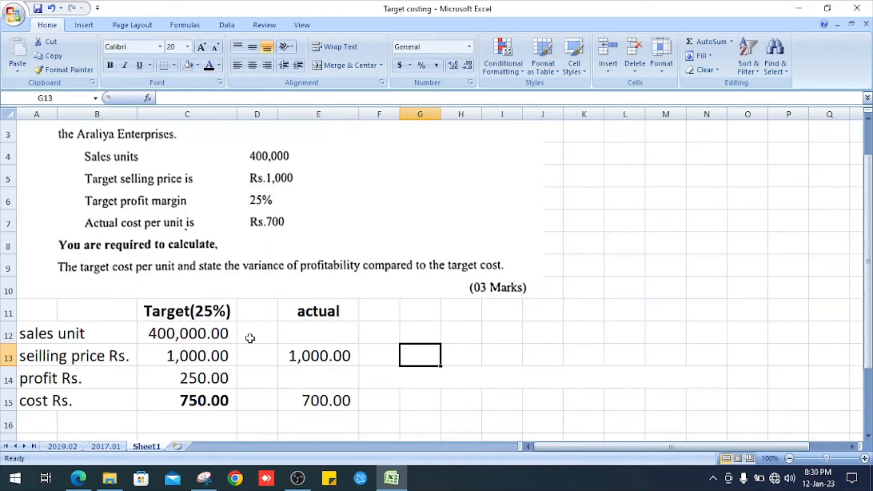
Compute actual profit in E14 as =E13-E15, giving 300.00
click(318, 378)
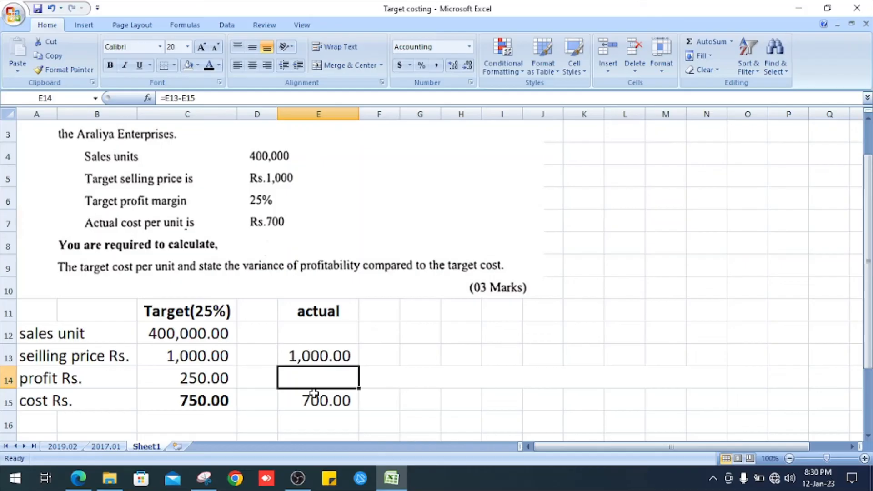
click(318, 401)
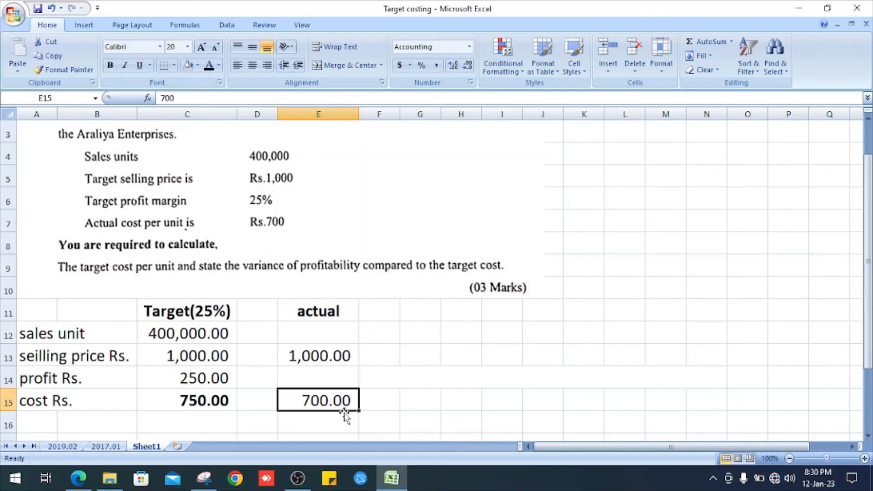
click(318, 356)
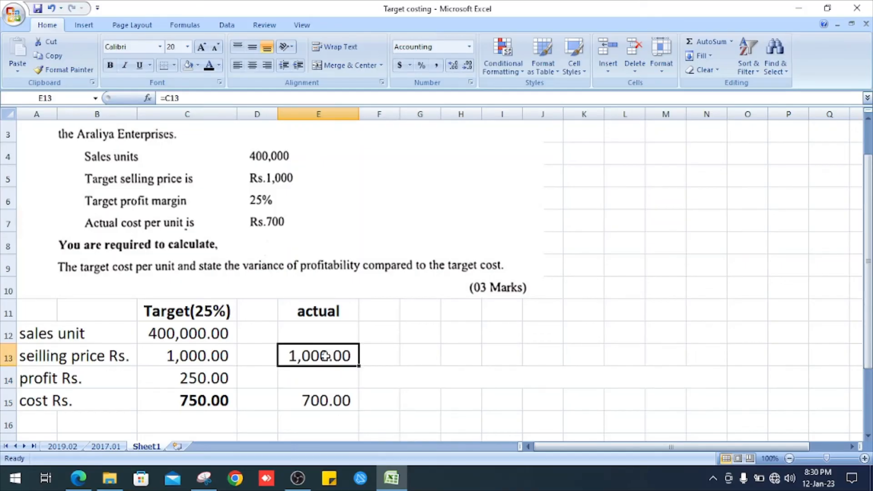
click(318, 378)
text(=E13-E15)
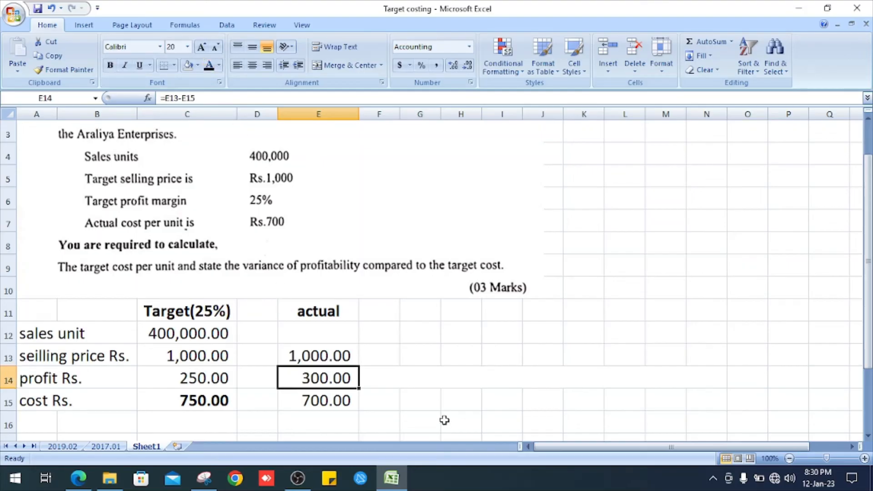
click(379, 378)
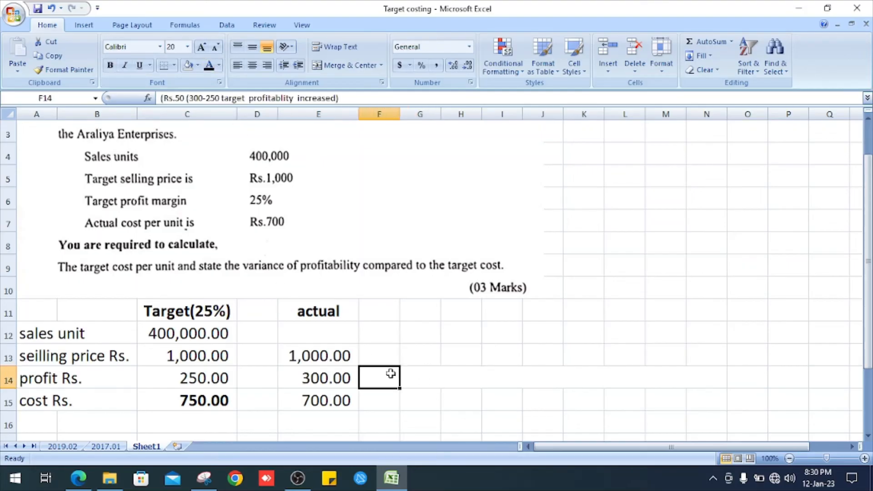
Enter '(Rs.50 (300-250 target profitablity increased)' in F14 beside the actual profit
click(380, 378)
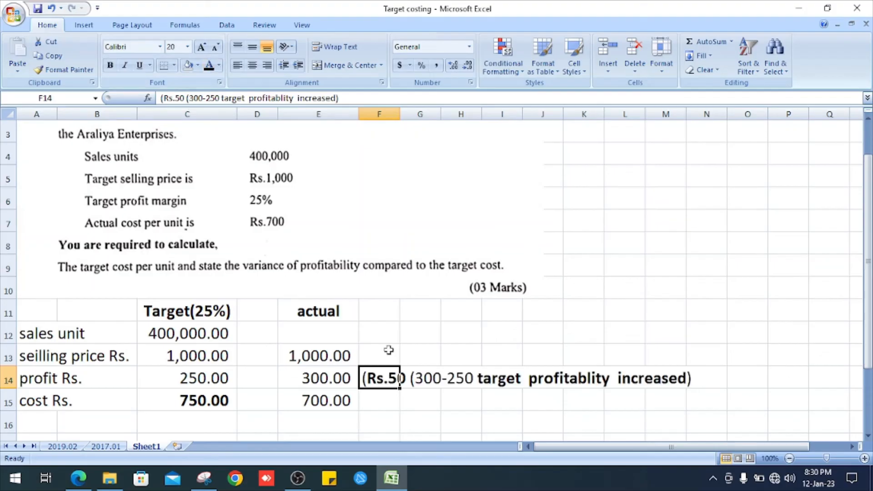
click(461, 424)
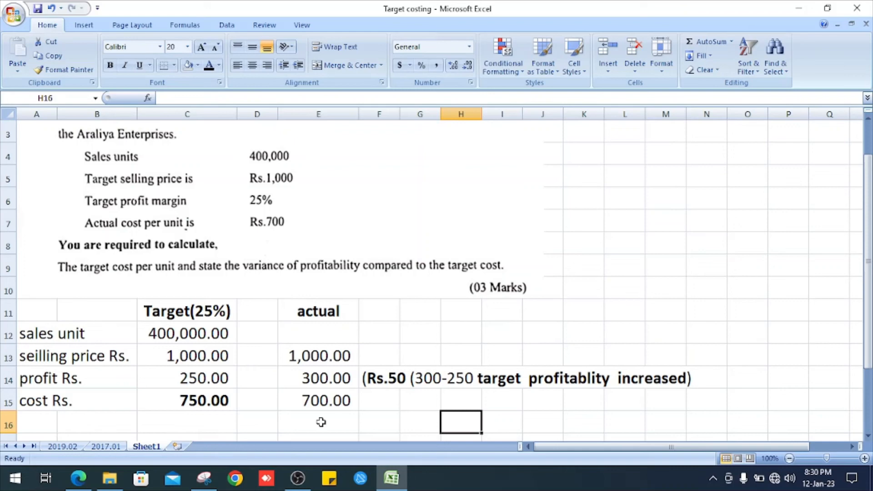
mouse_move(239, 403)
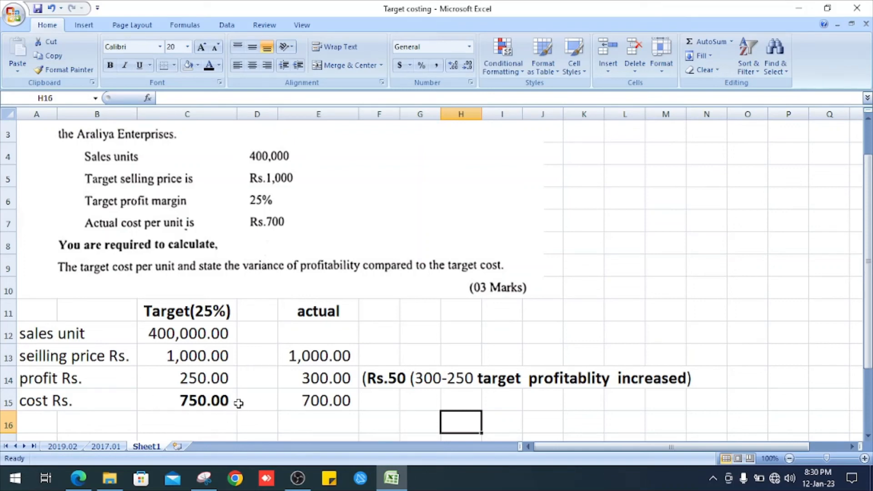
mouse_move(400, 403)
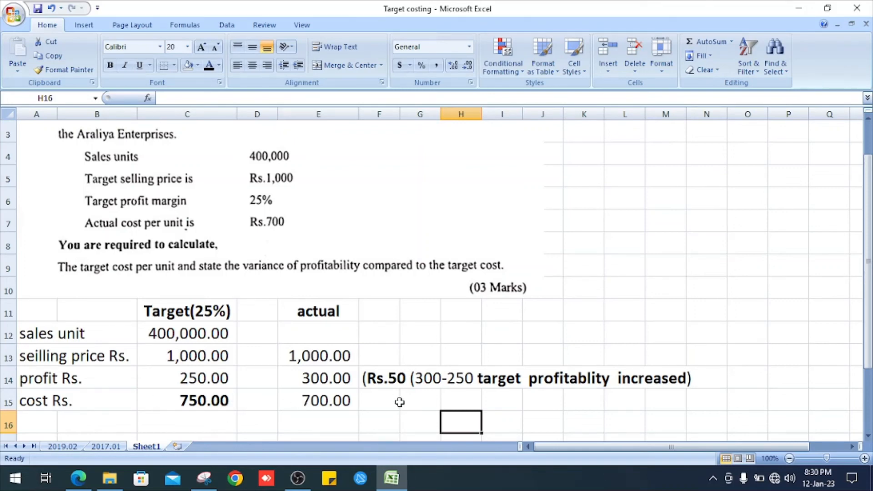
mouse_move(334, 399)
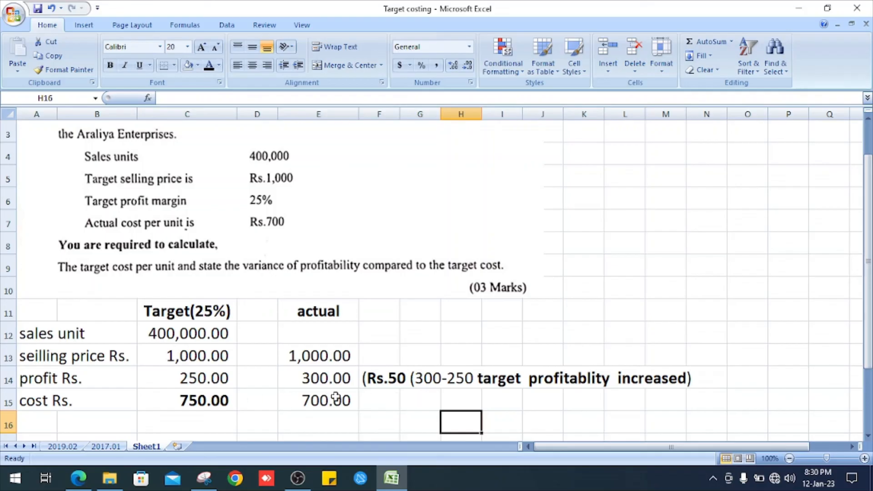
mouse_move(309, 396)
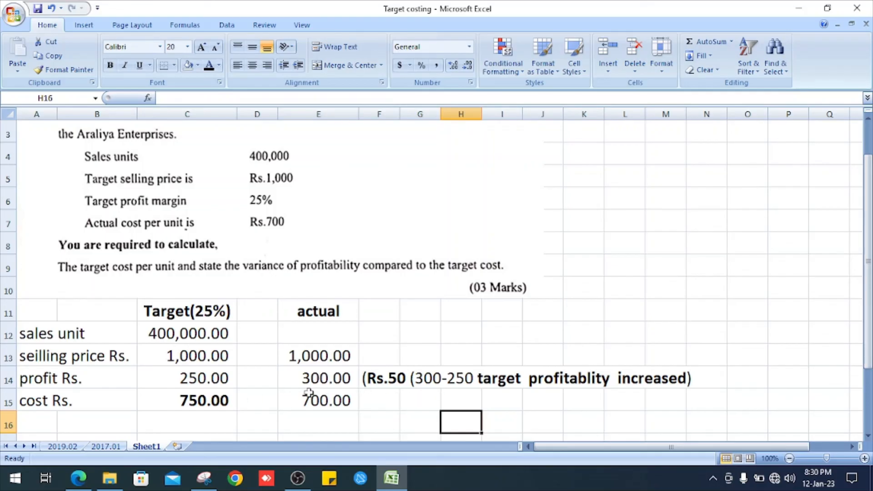